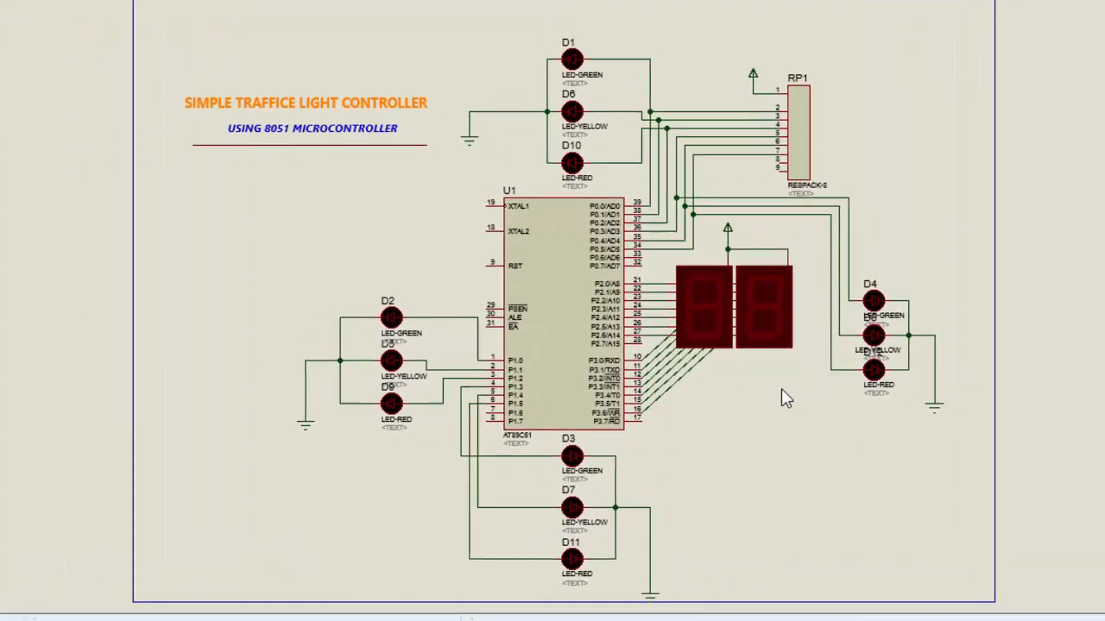
- Scroll through the TRAFIC LIGHT.a51 code from the port state sequences down to the DELAY subroutine
scroll("down", 3)
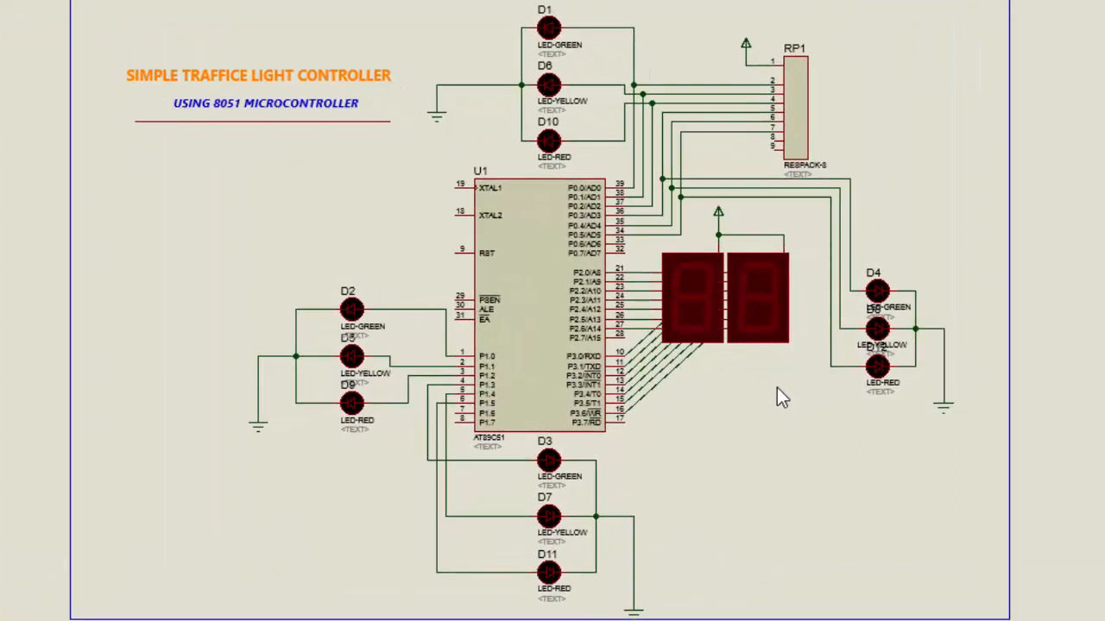
mouse_move(773, 394)
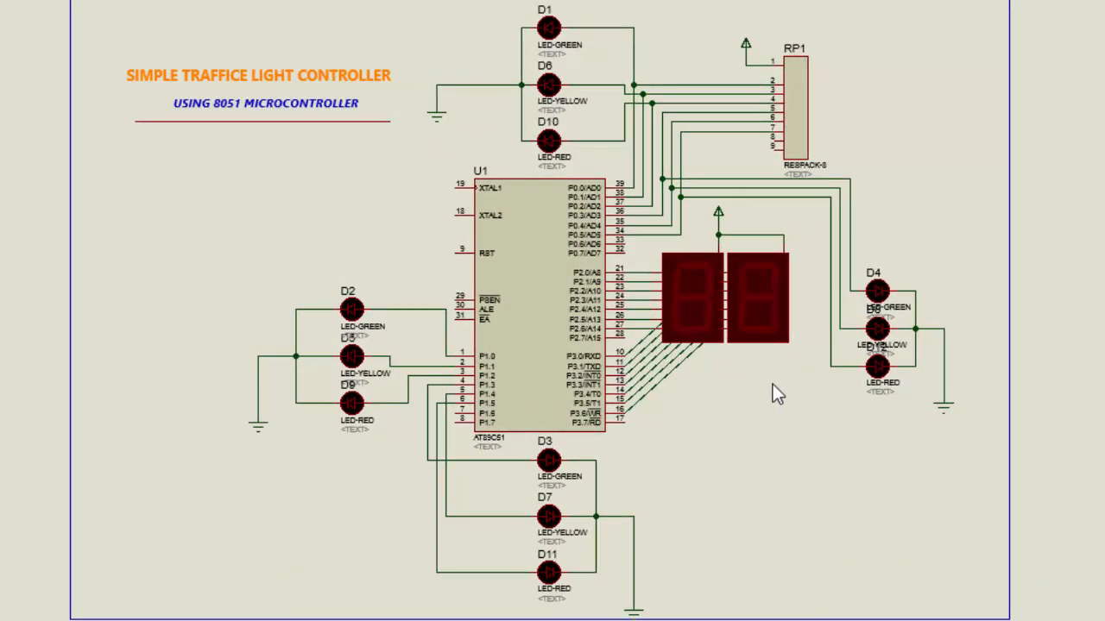
mouse_move(733, 401)
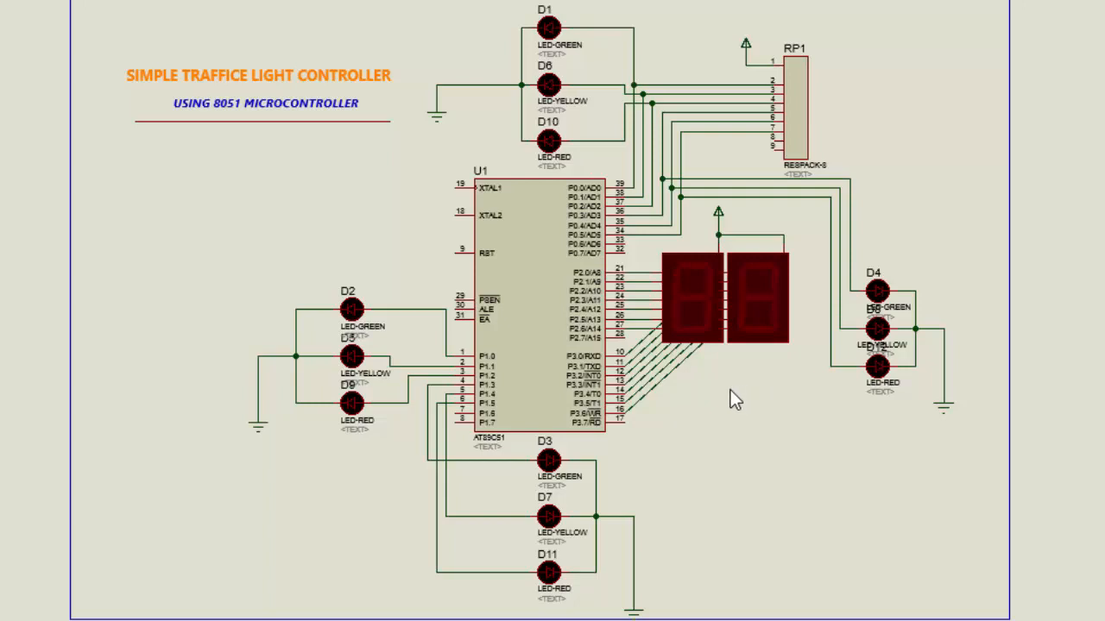
mouse_move(708, 369)
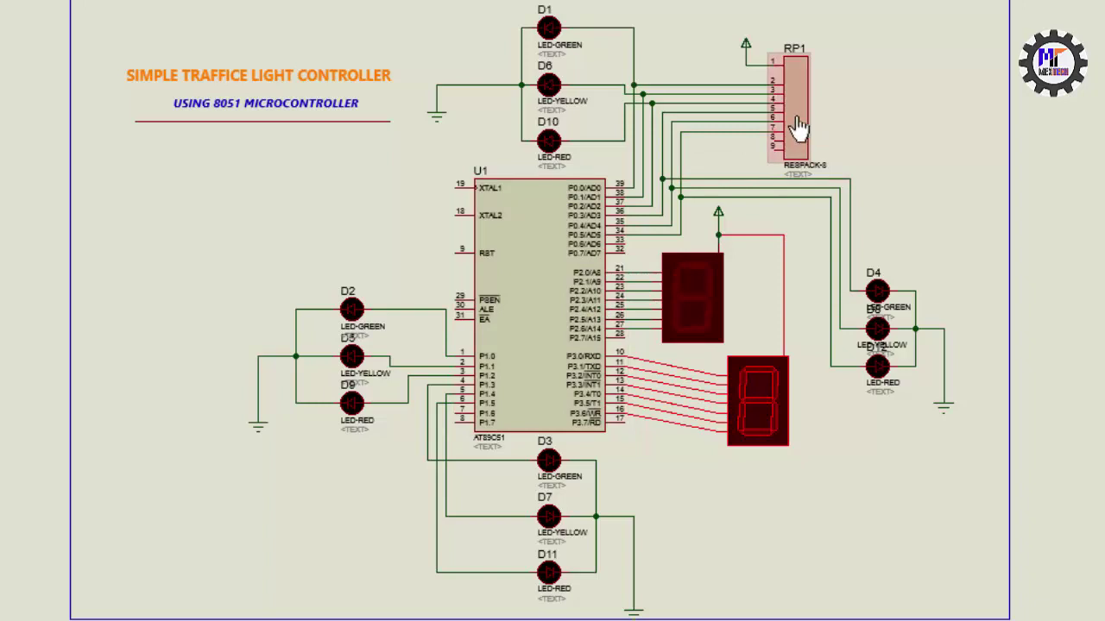
mouse_move(758, 121)
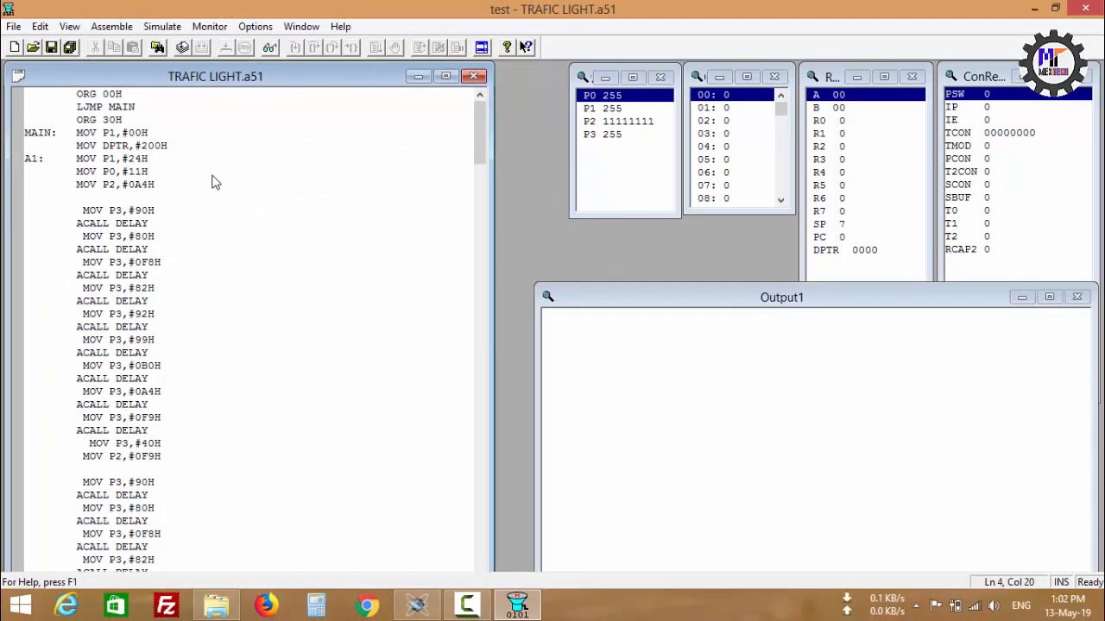
left_click(120, 93)
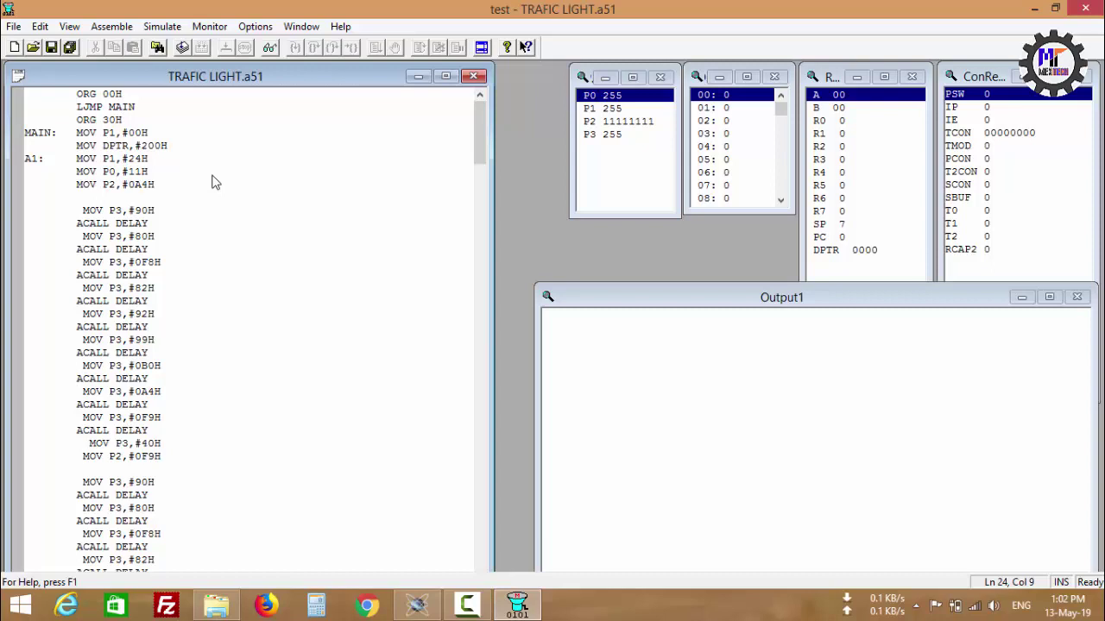
scroll("down", 3)
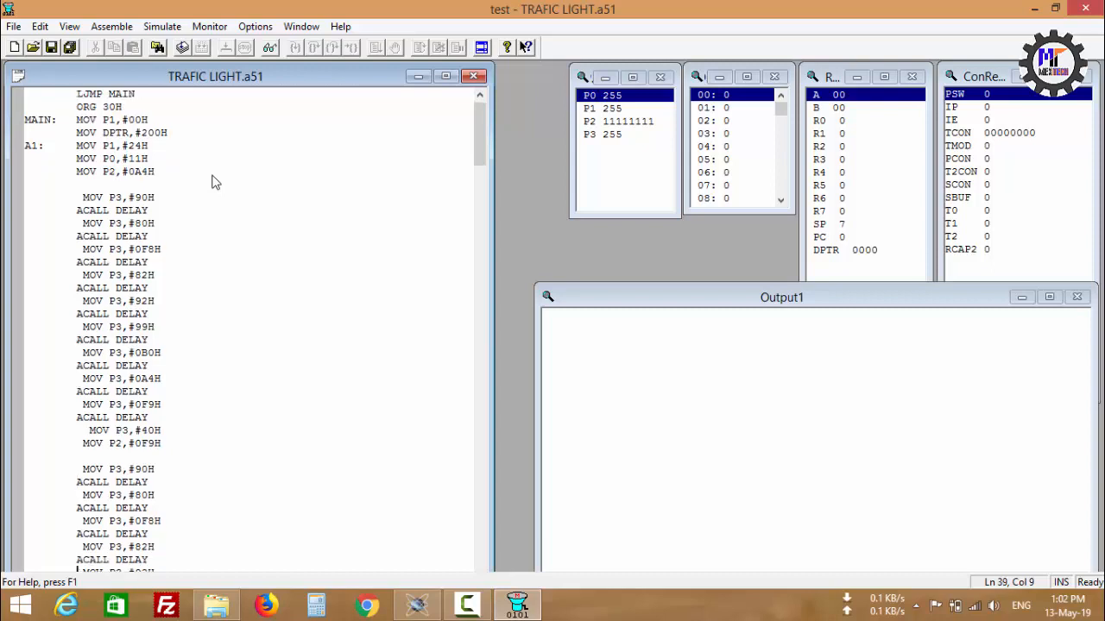
scroll("down", 3)
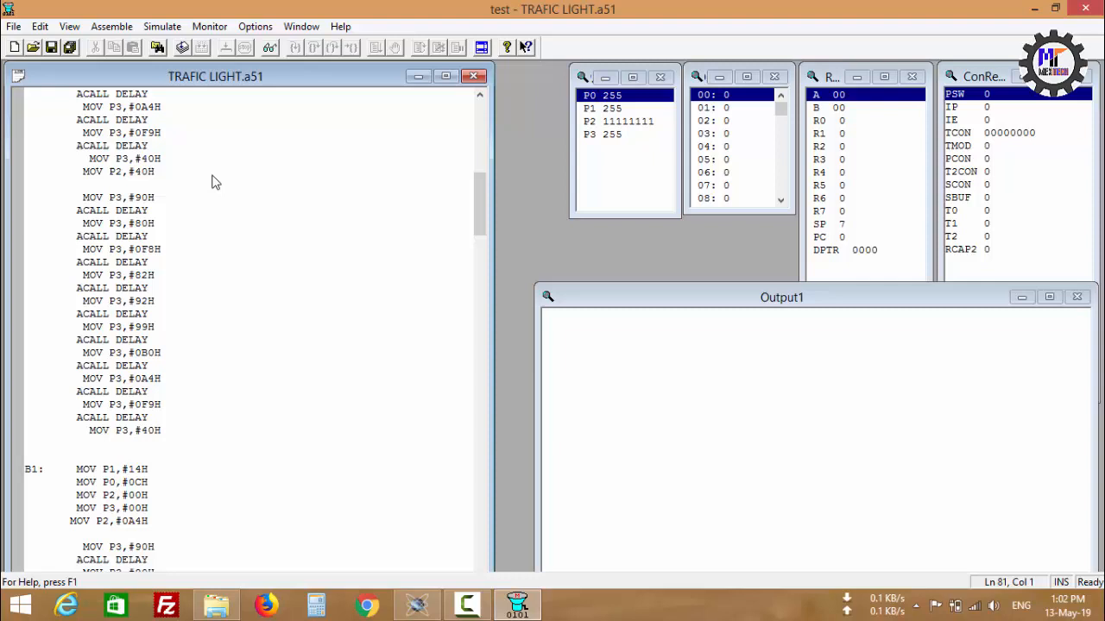
scroll("down", 3)
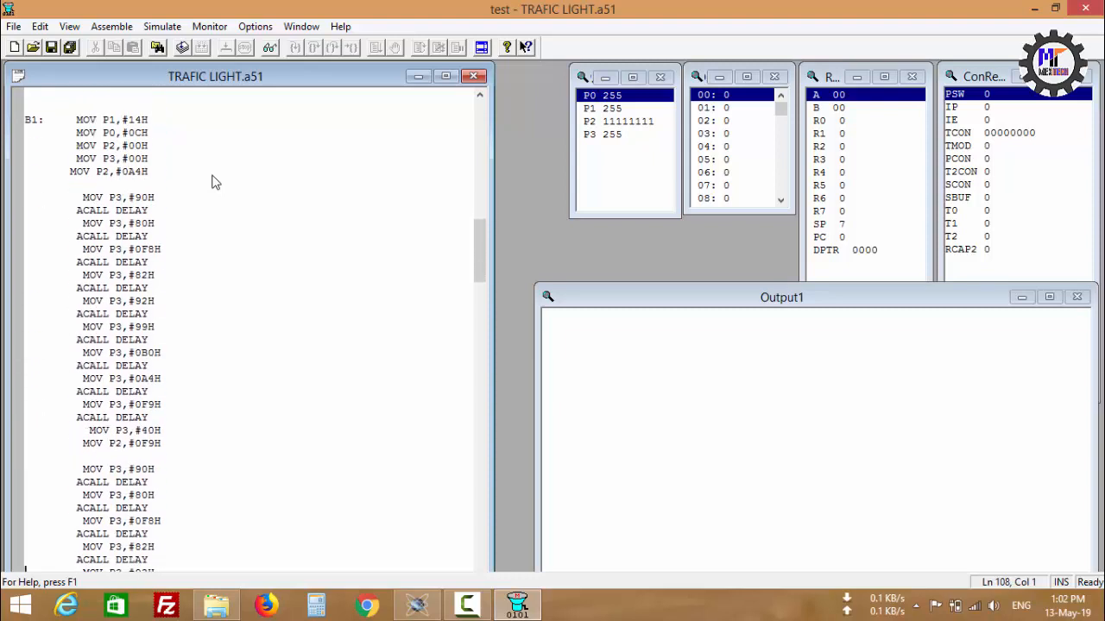
scroll("down", 3)
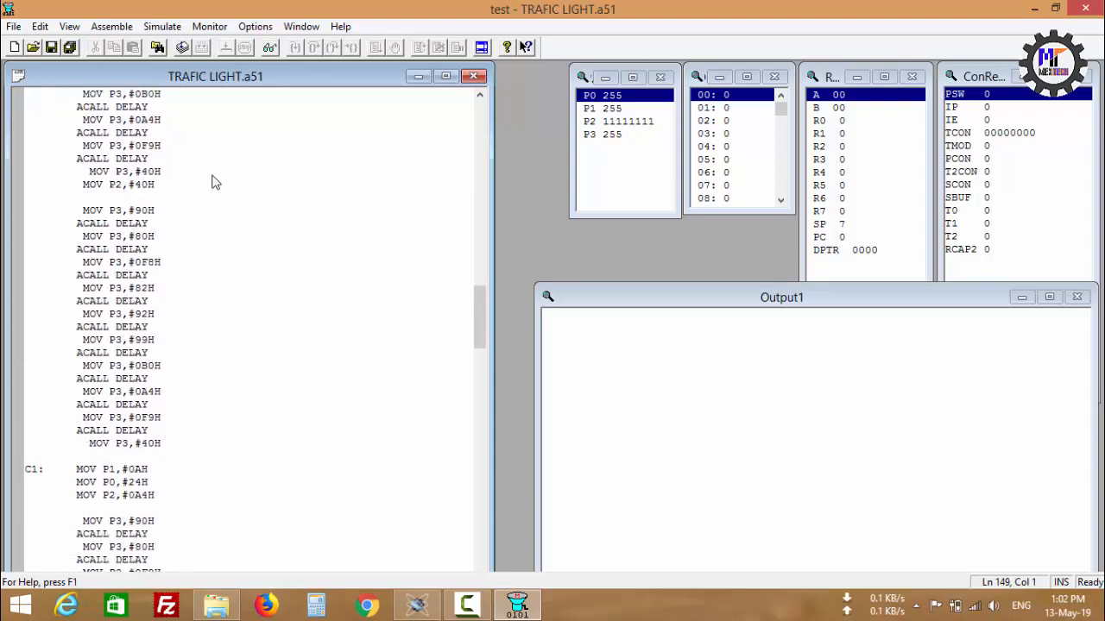
scroll("down", 3)
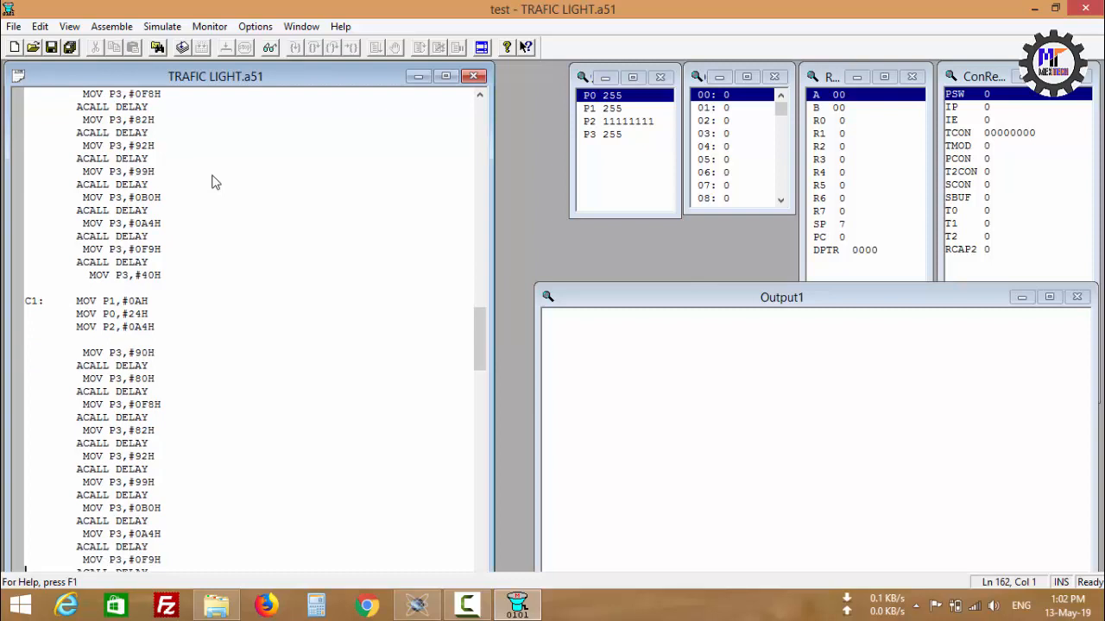
scroll("down", 3)
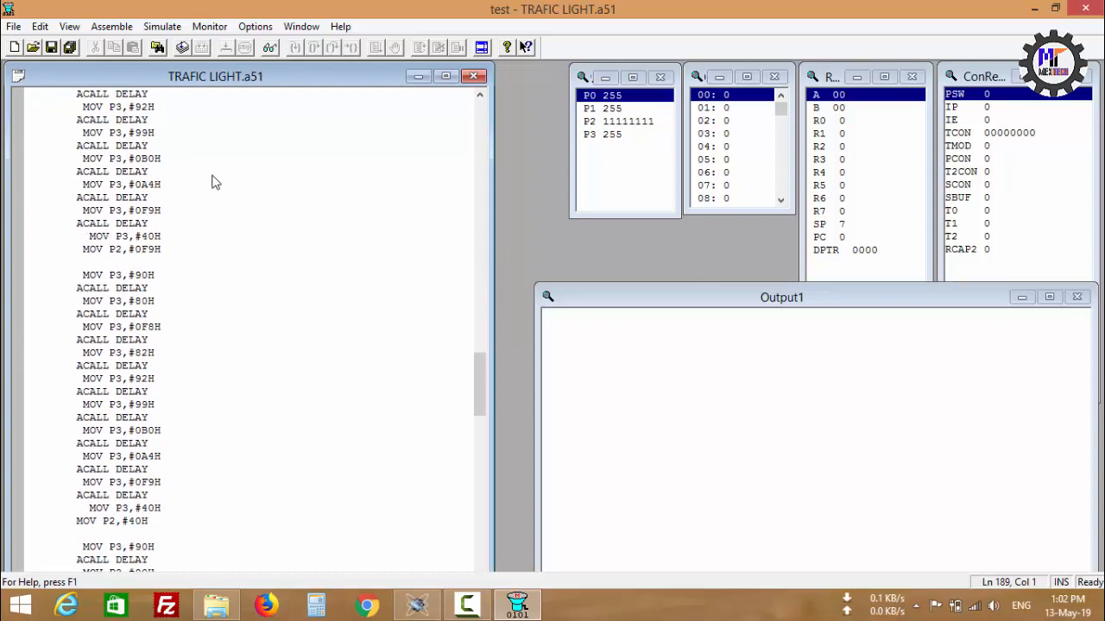
scroll("down", 3)
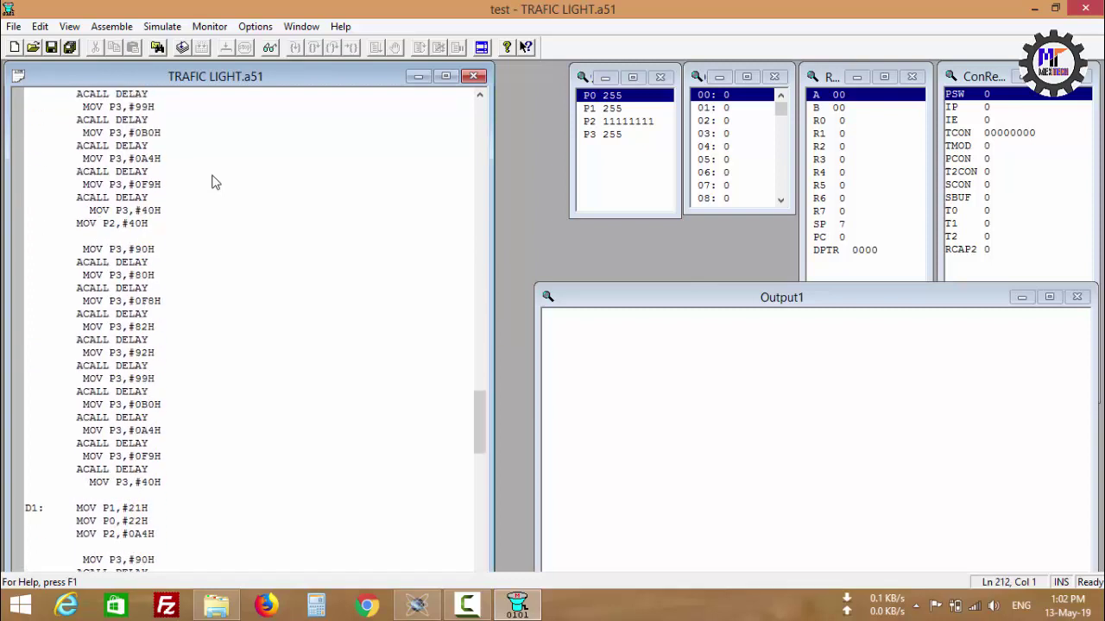
scroll("down", 3)
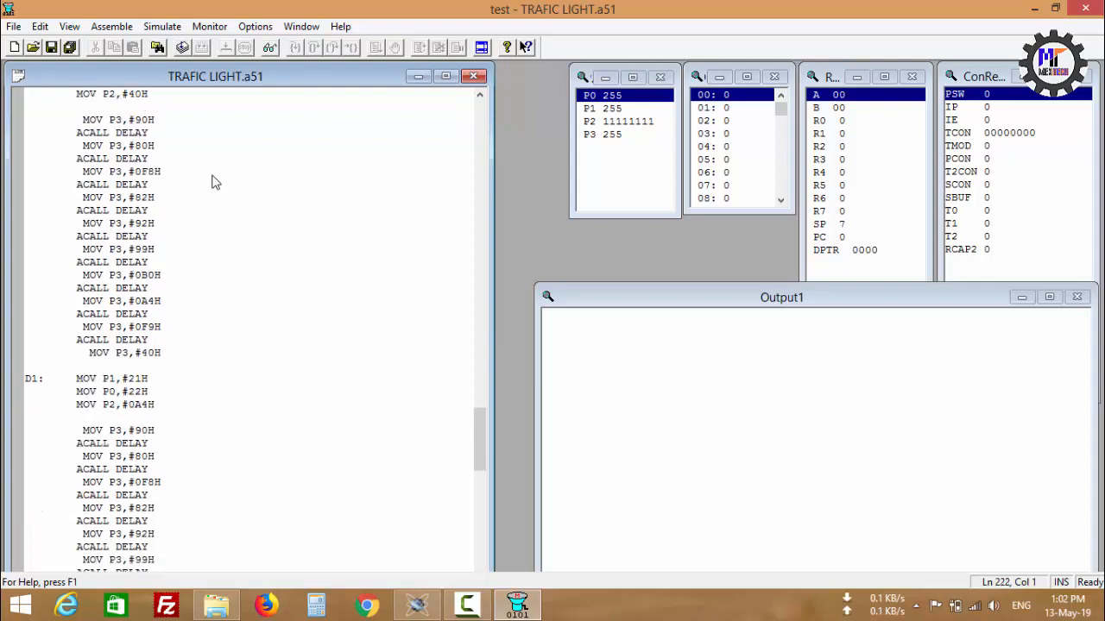
scroll("down", 3)
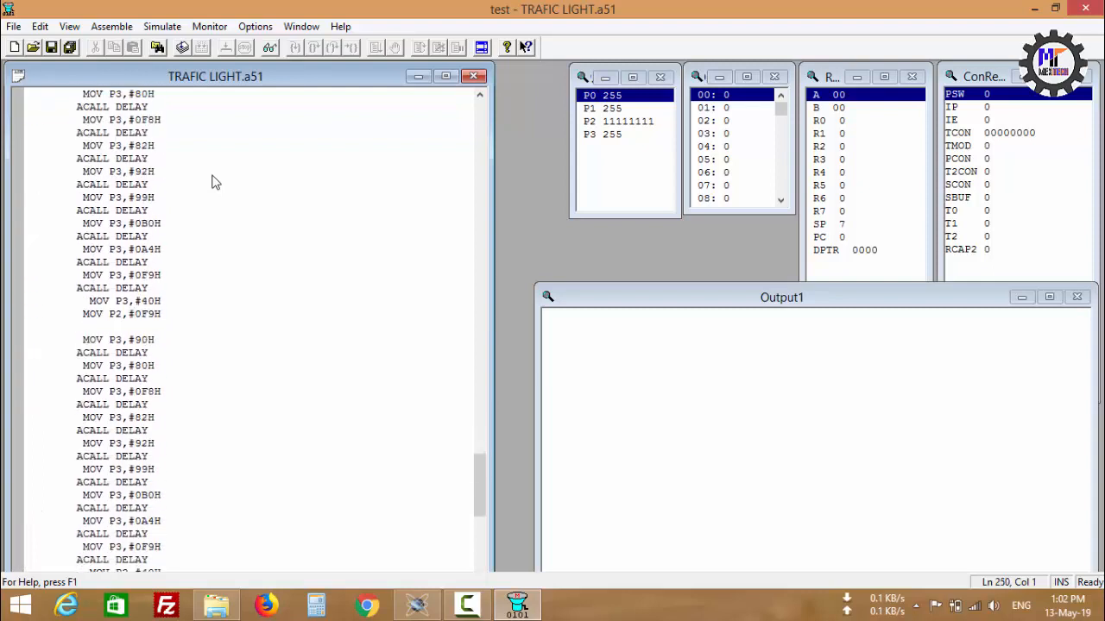
scroll("down", 3)
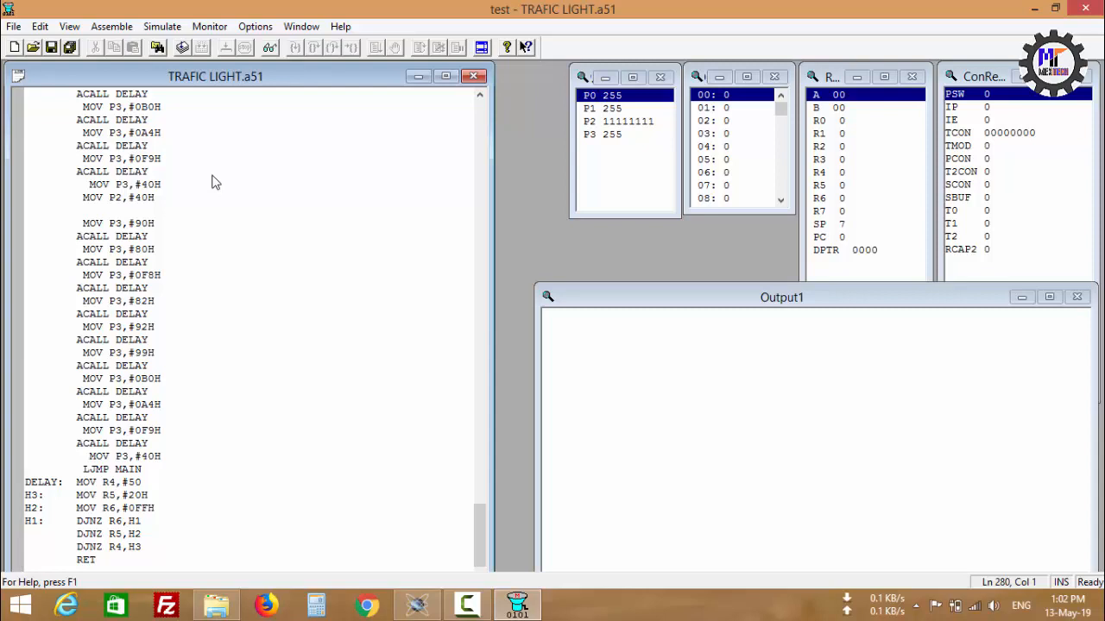
mouse_move(224, 481)
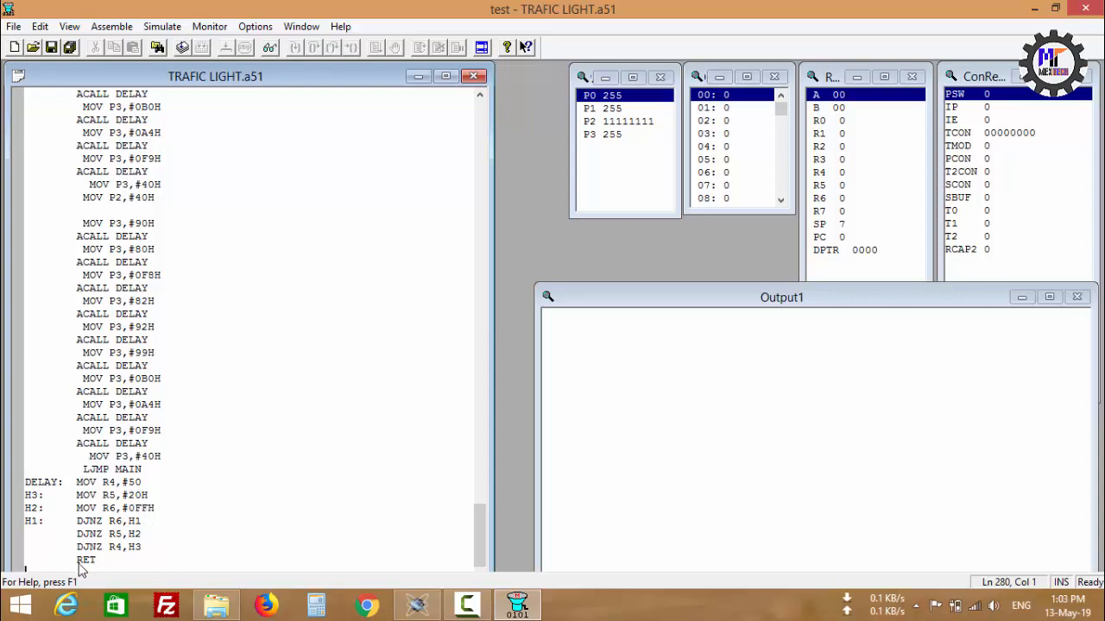
mouse_move(159, 525)
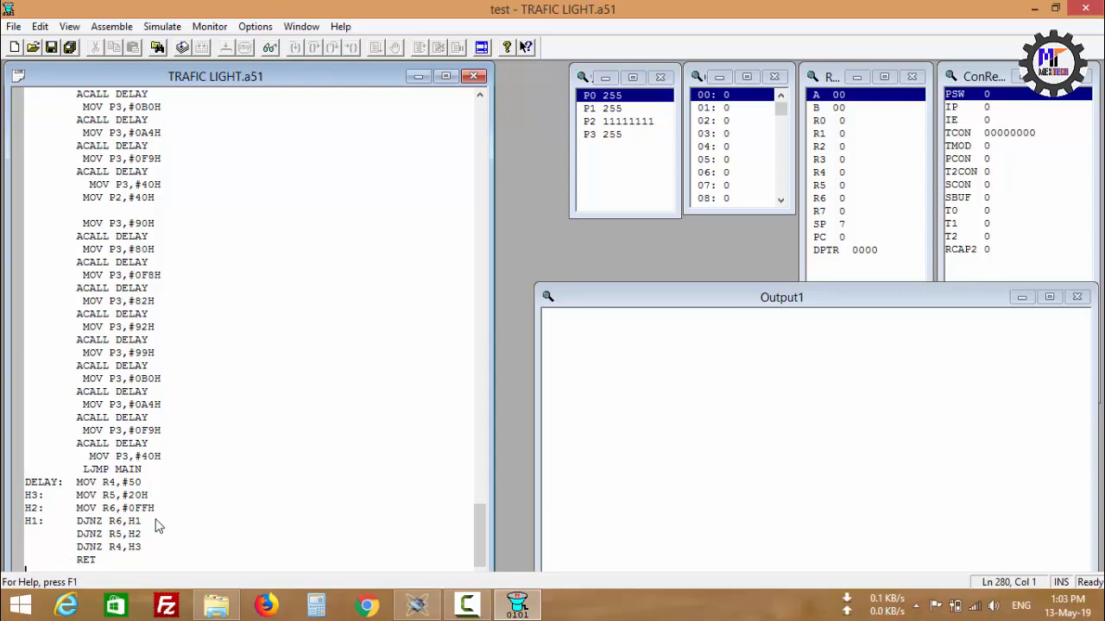
mouse_move(161, 511)
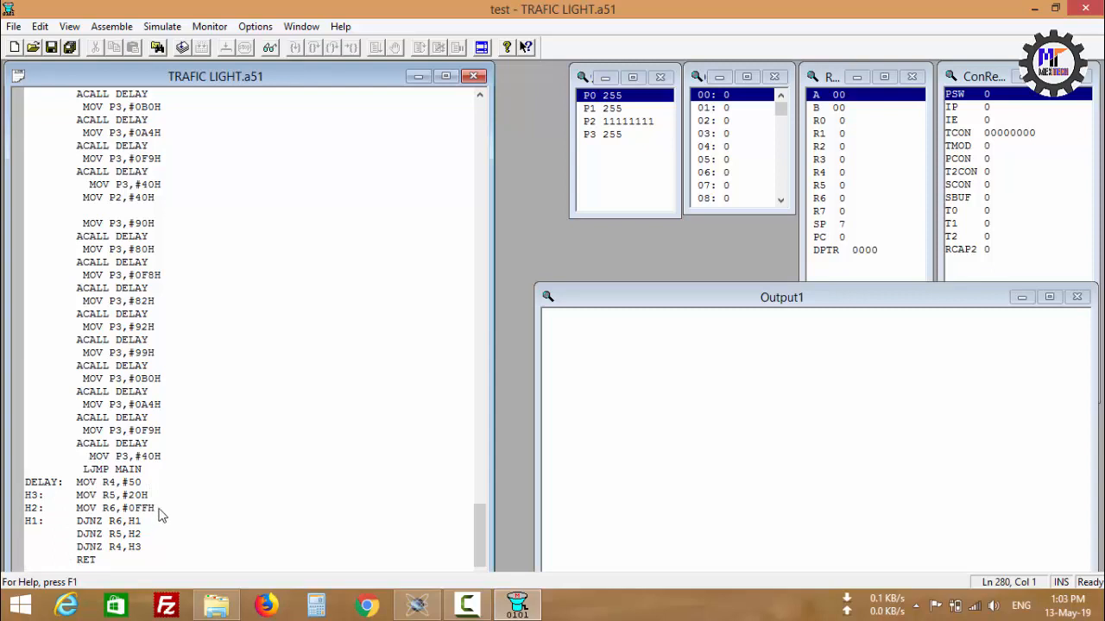
mouse_move(163, 508)
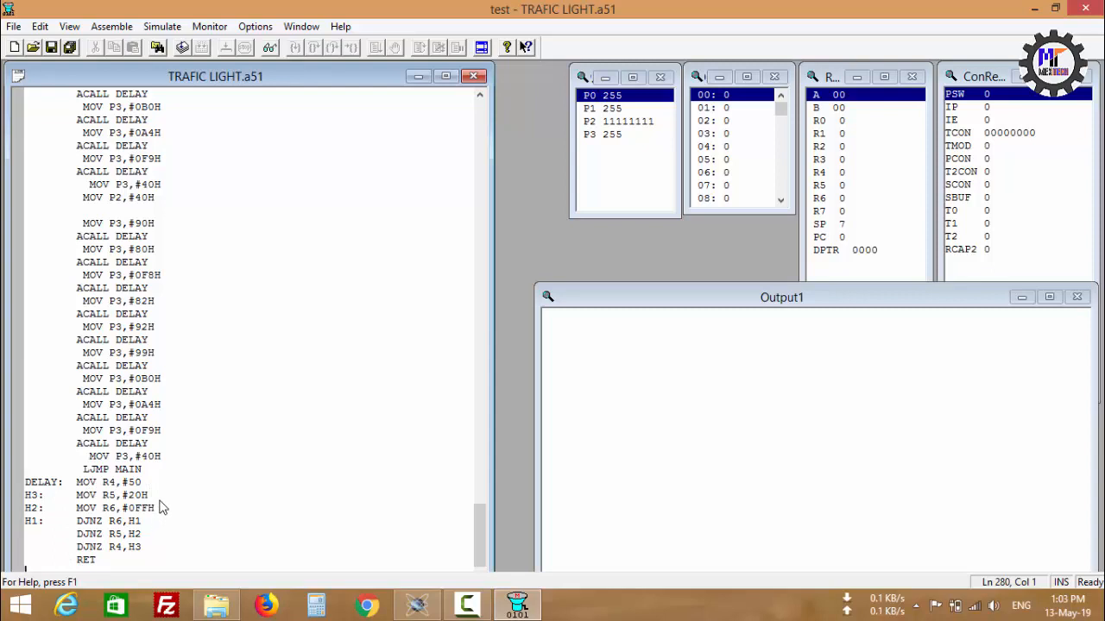
mouse_move(194, 193)
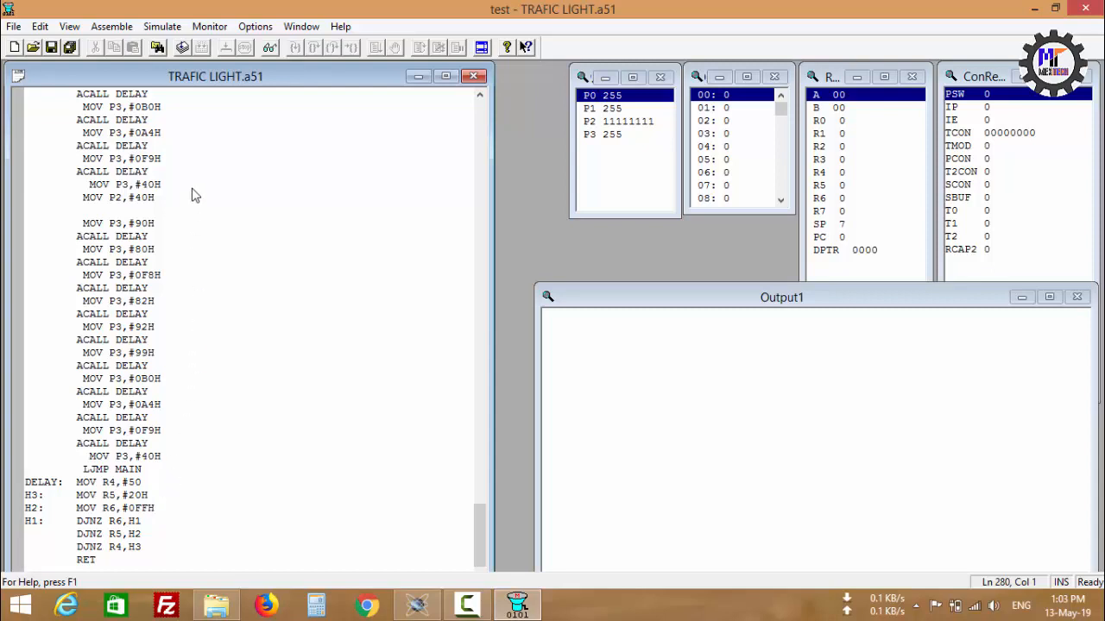
mouse_move(197, 111)
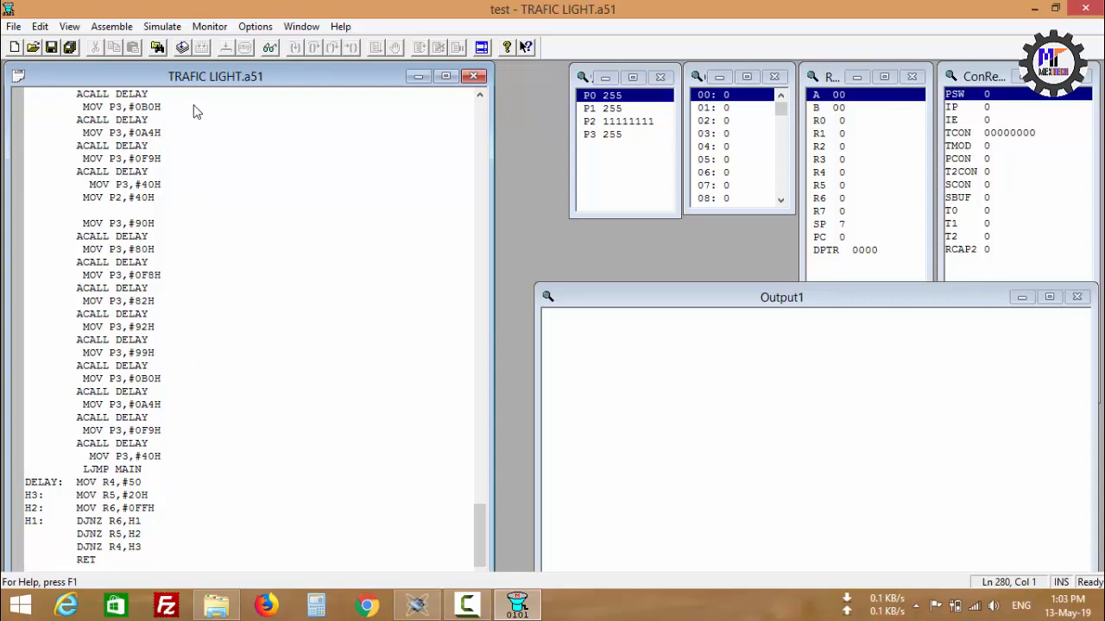
mouse_move(183, 48)
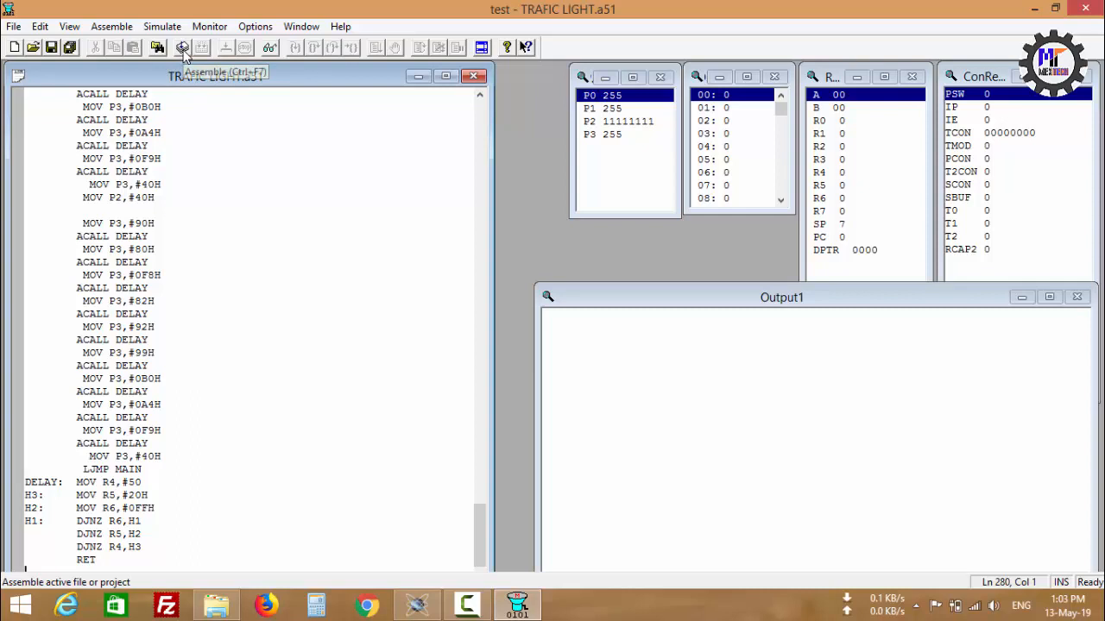
- Assemble TRAFIC LIGHT.a51 into a hex file with the Assemble command
left_click(183, 48)
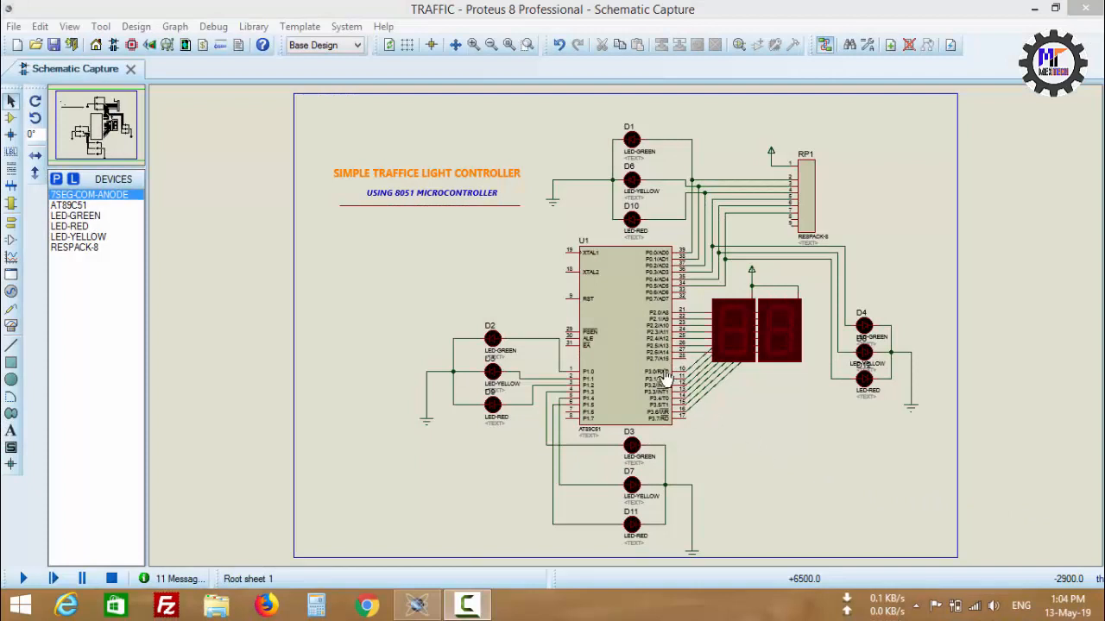
- Assign traffic.HEX as the program file of the AT89C51 U1 and confirm
left_click(622, 336)
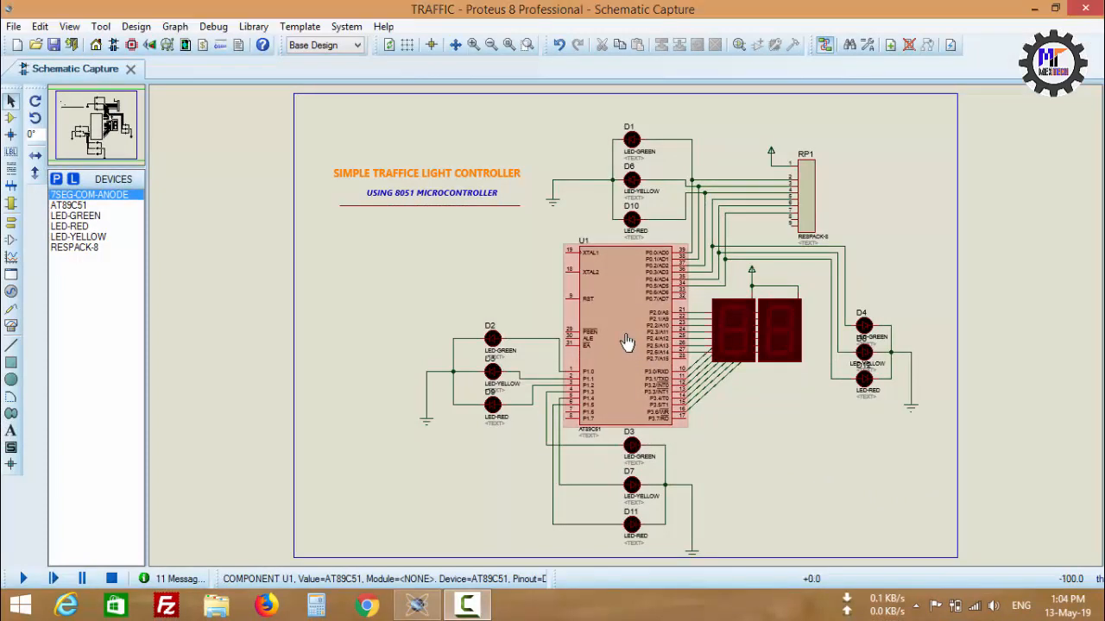
double_click(628, 339)
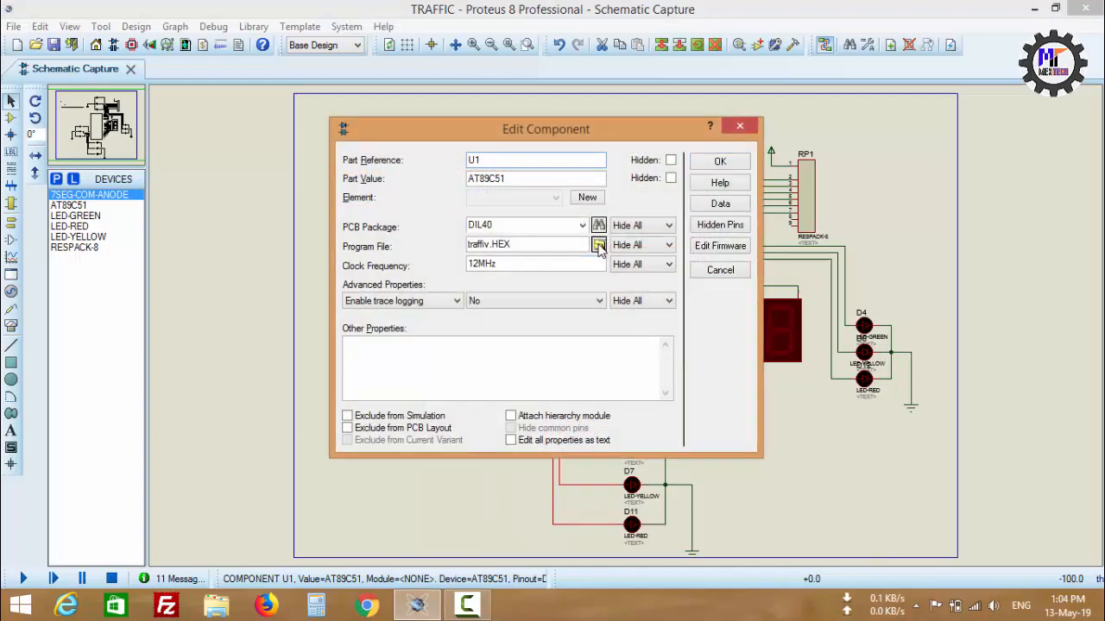
left_click(599, 245)
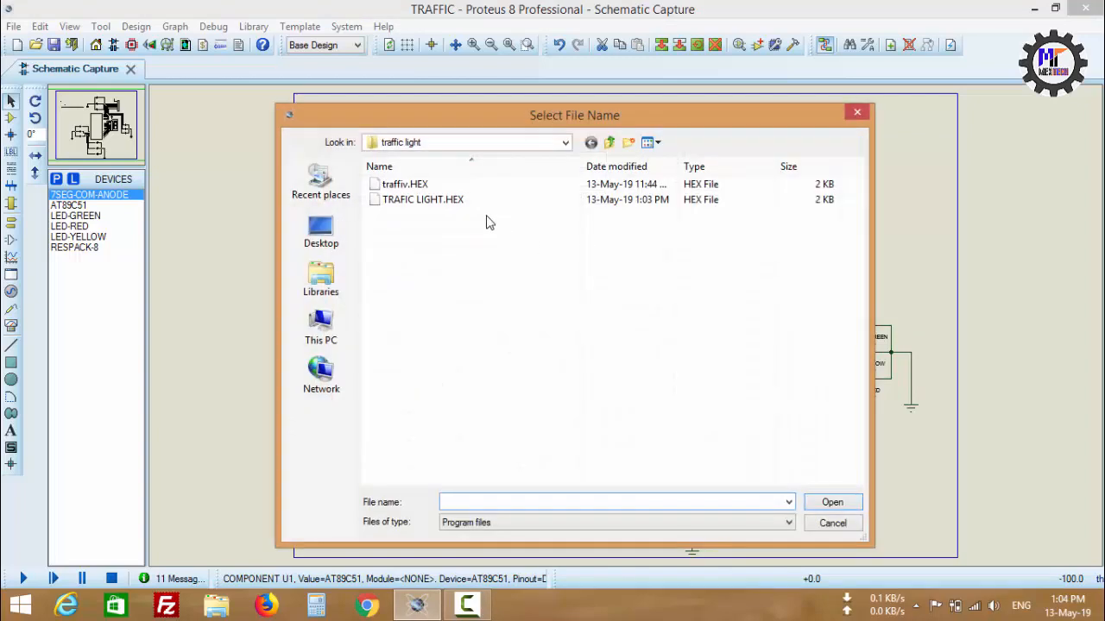
left_click(404, 183)
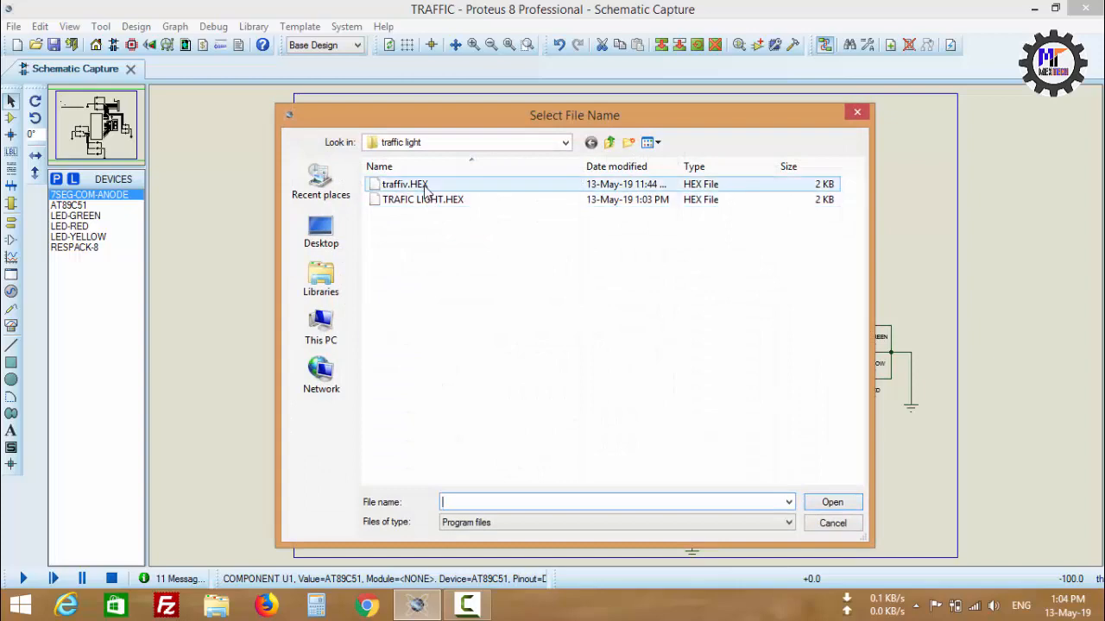
double_click(404, 183)
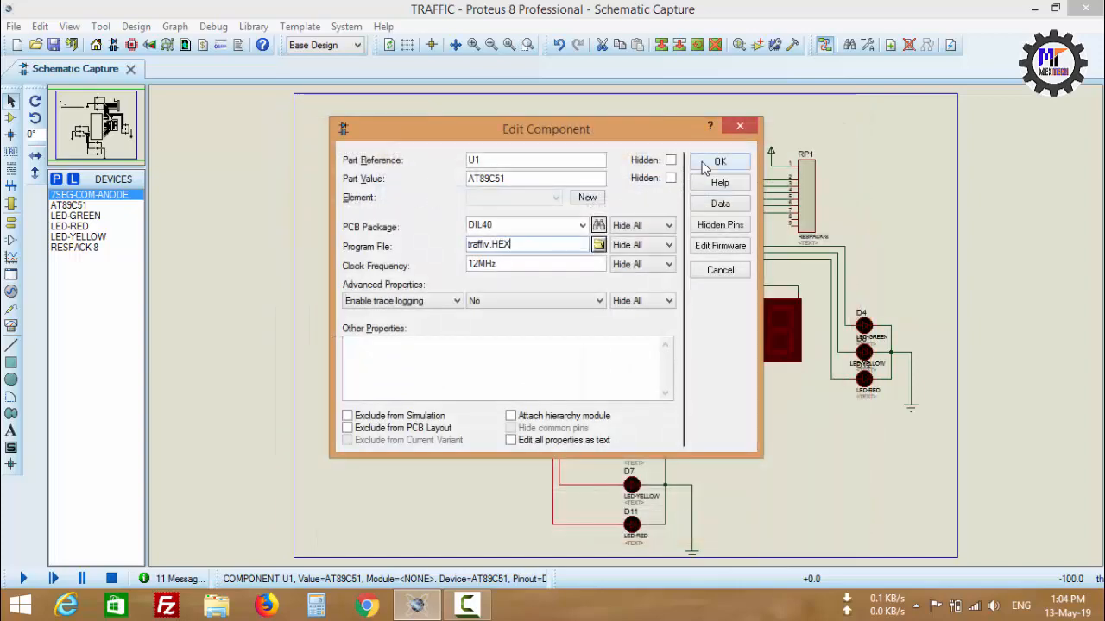
left_click(720, 163)
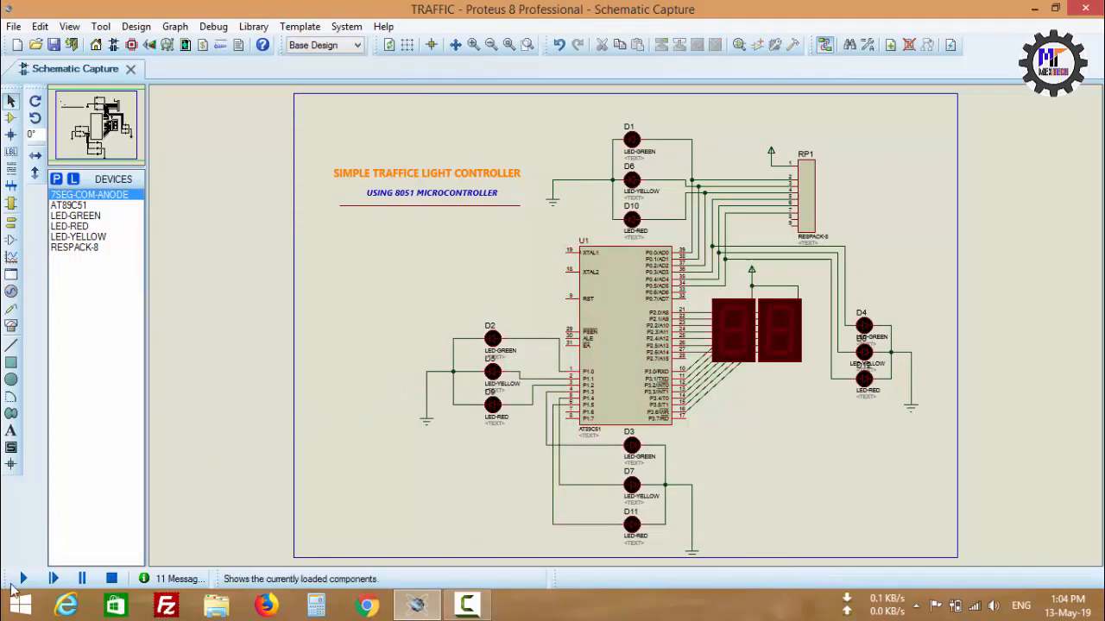
mouse_move(24, 580)
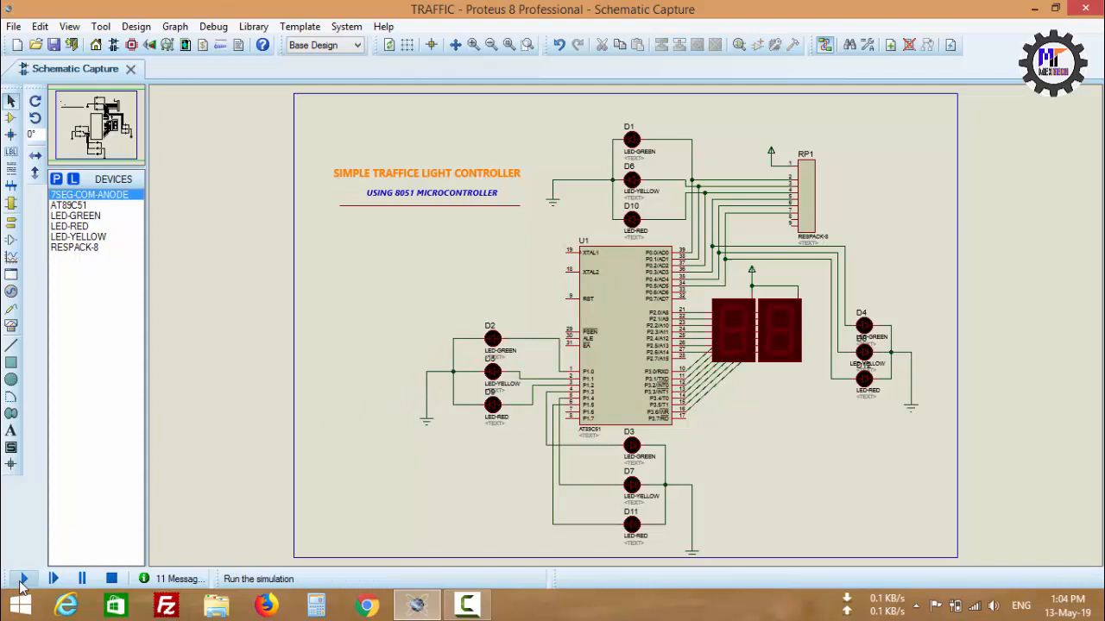